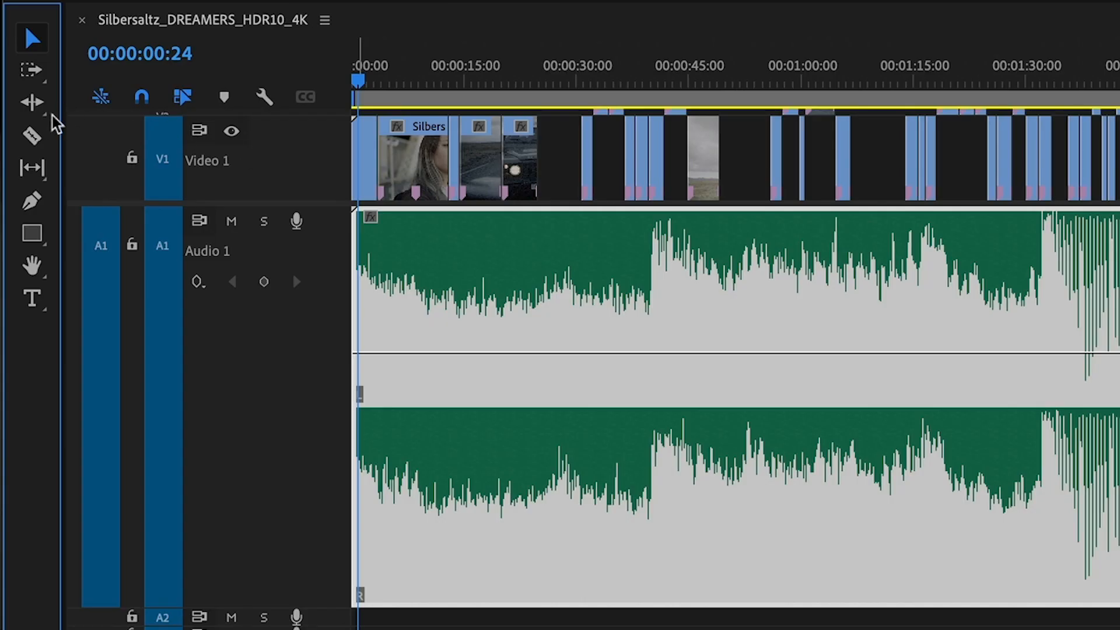
Step: Raise the Variations slider under Duration Customize, remixing the music to about 3:33
click(32, 100)
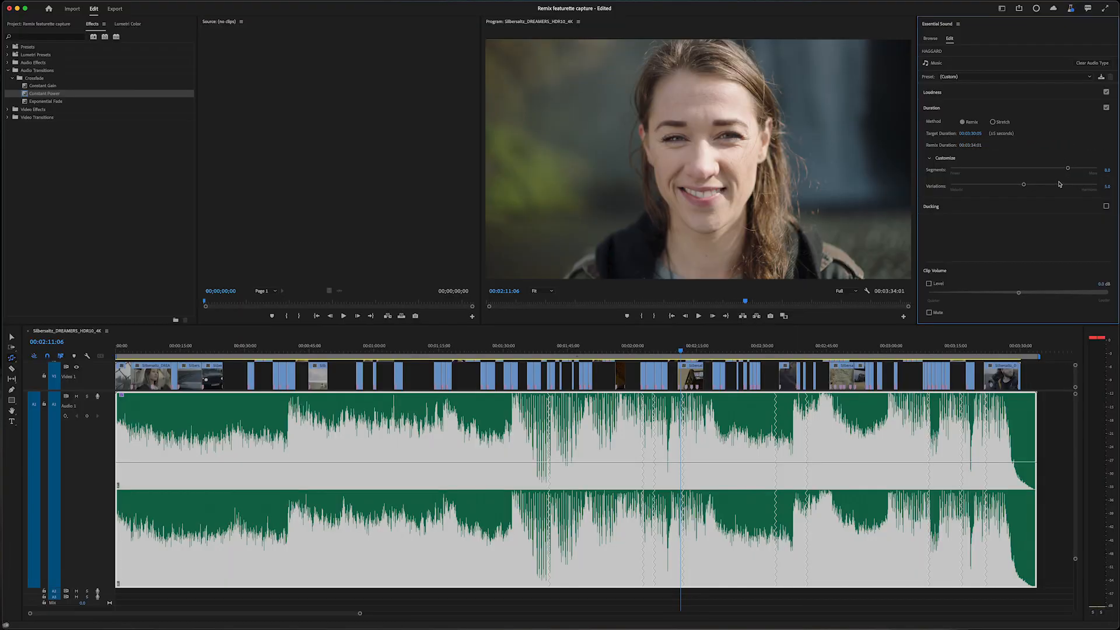
drag(1024, 184, 1061, 184)
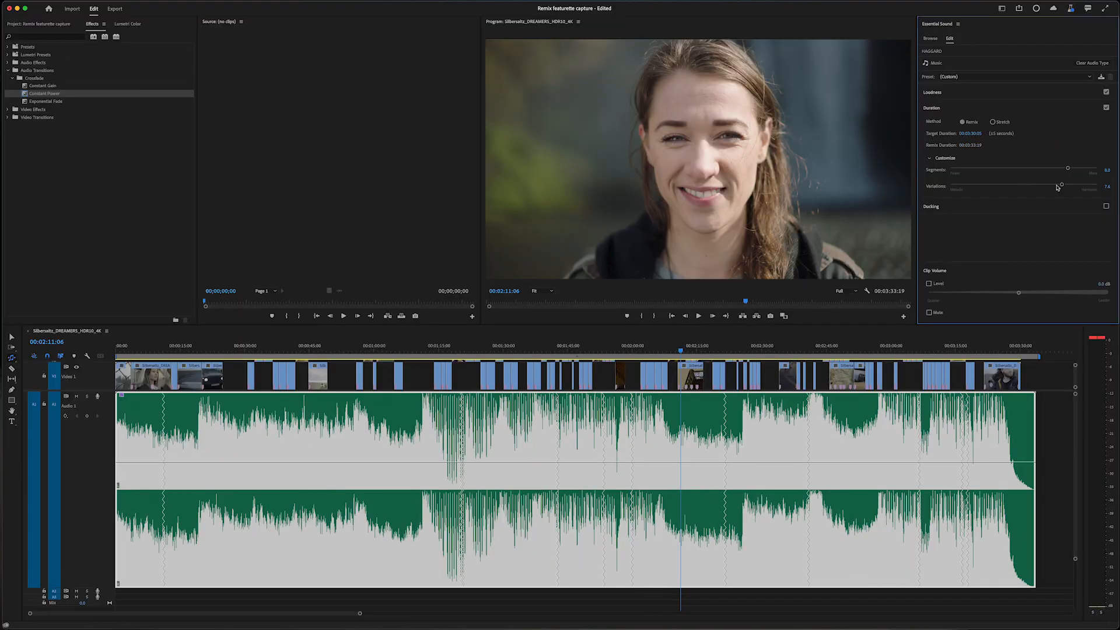